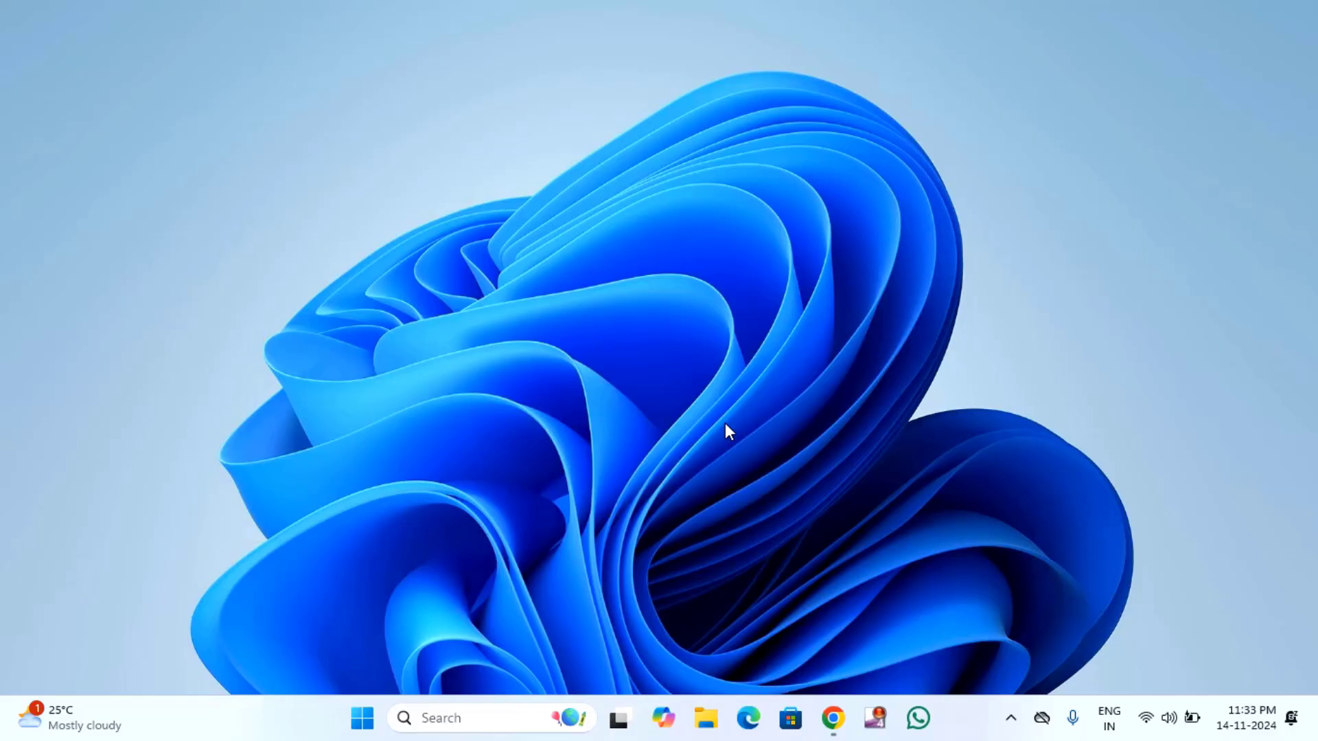
mouse_move(725, 435)
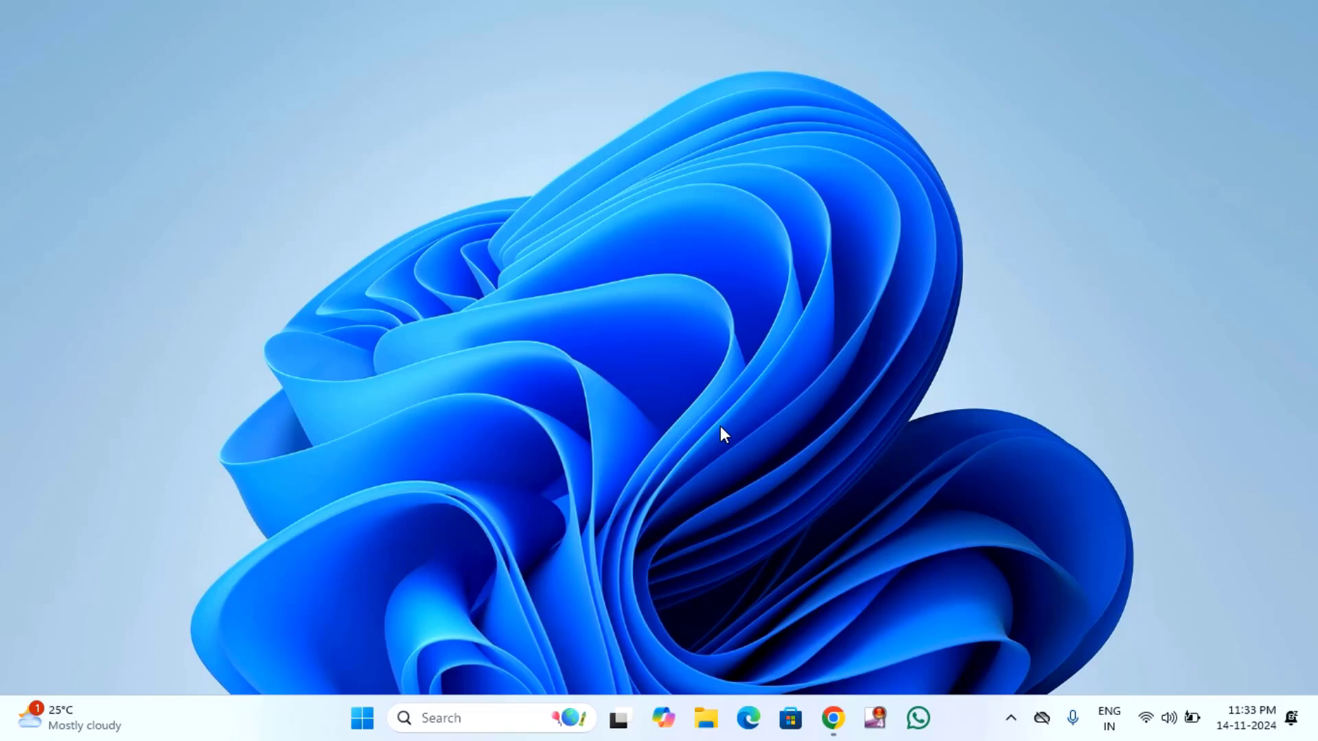
mouse_move(571, 468)
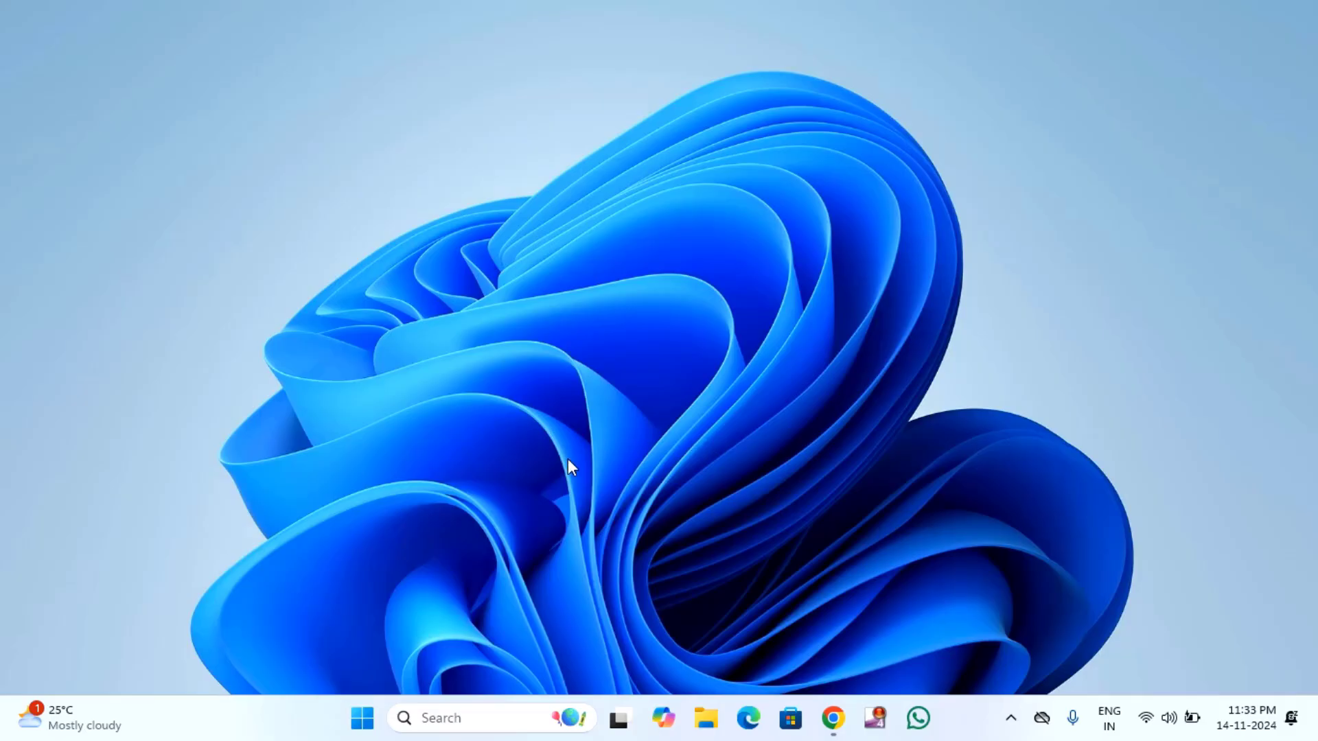
Step: Search Windows for 'chr' so Google Chrome appears as the best match
left_click(491, 718)
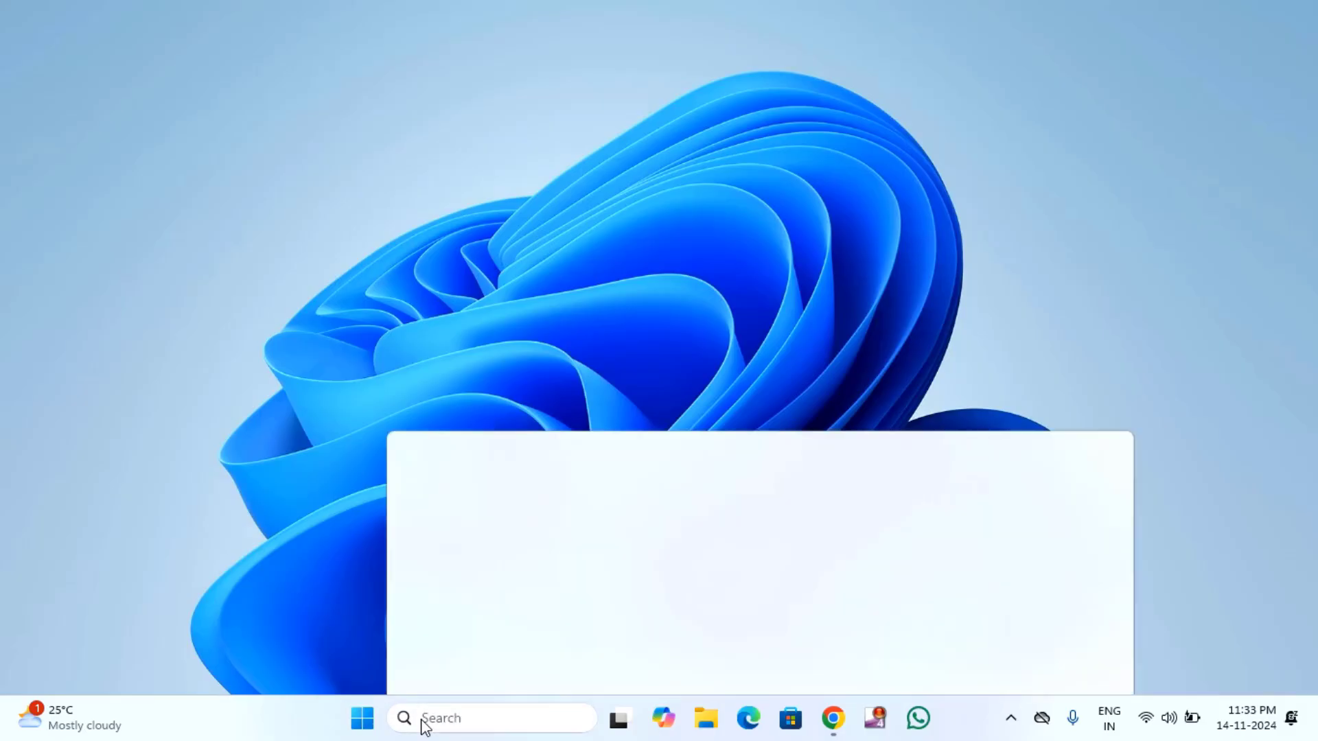
type("chr")
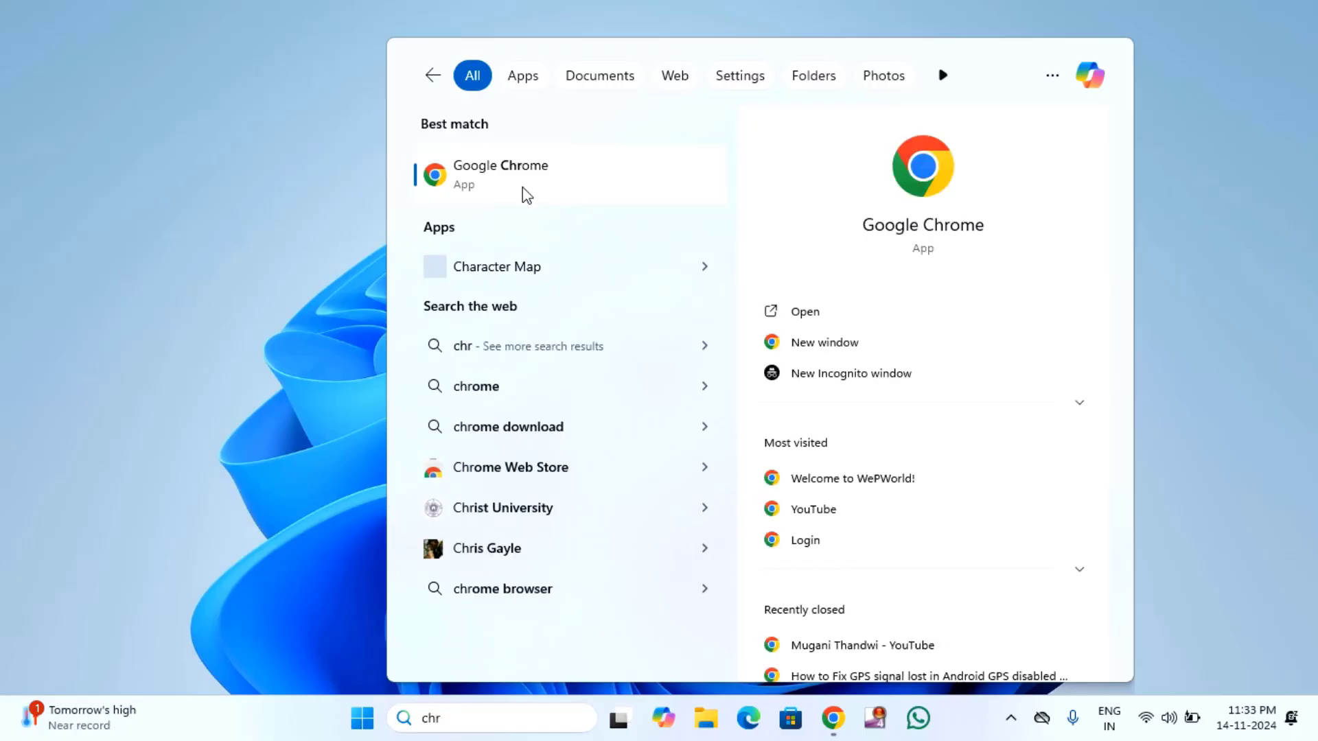
Step: Launch Chrome and reach About Google Chrome via Help, starting the update check (version 130.0.6723.117)
left_click(499, 175)
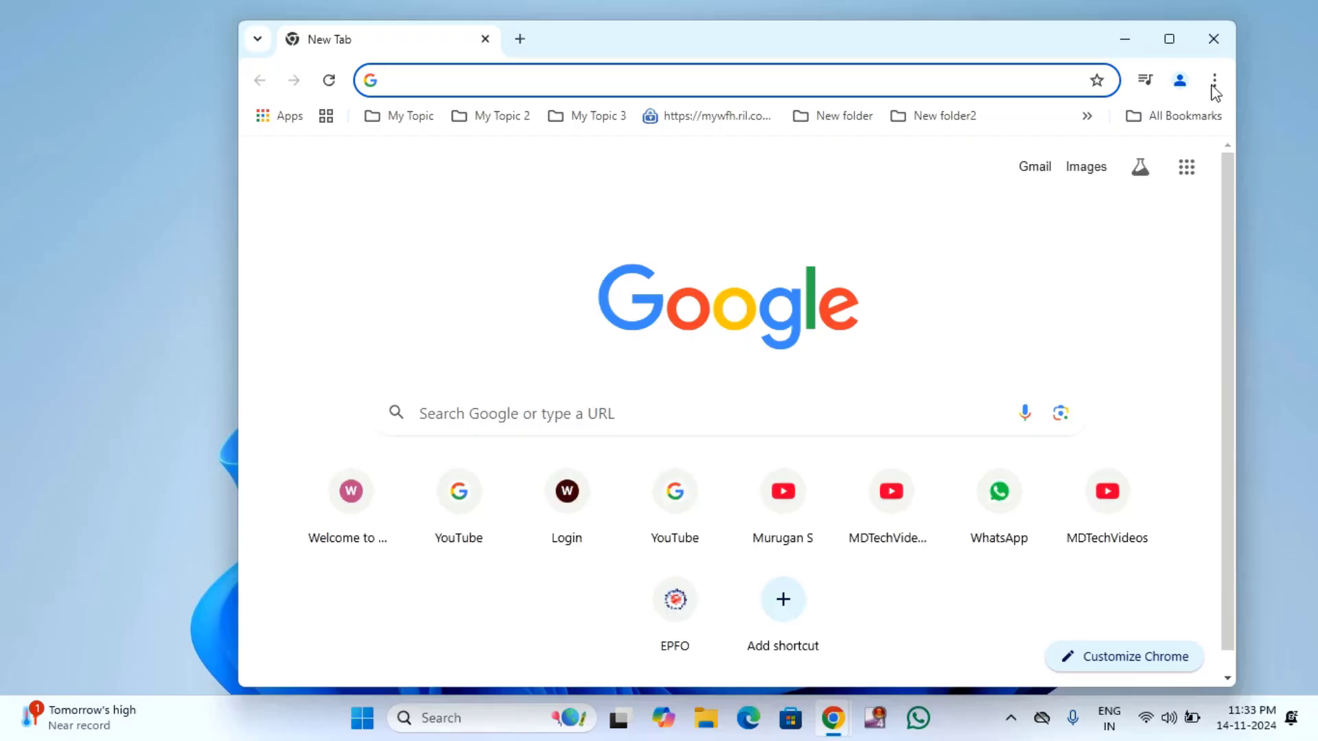
left_click(1213, 79)
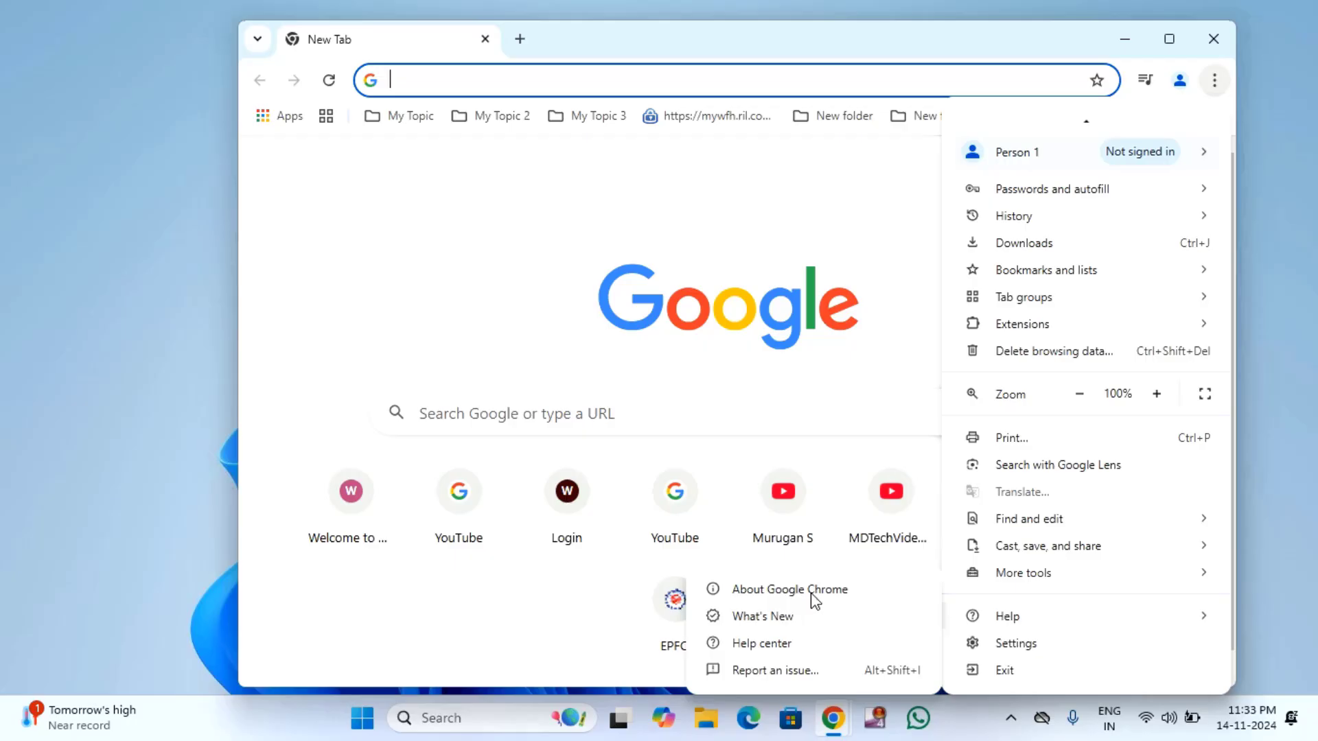
left_click(789, 589)
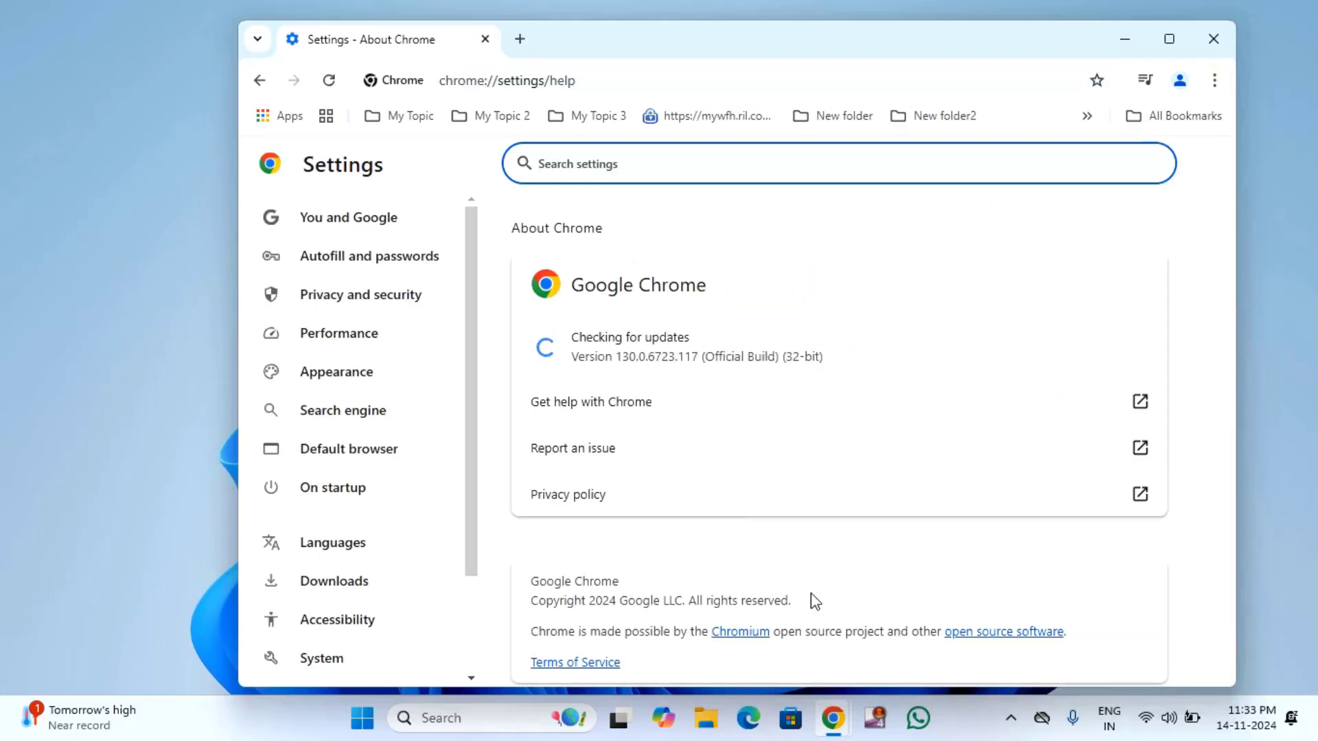